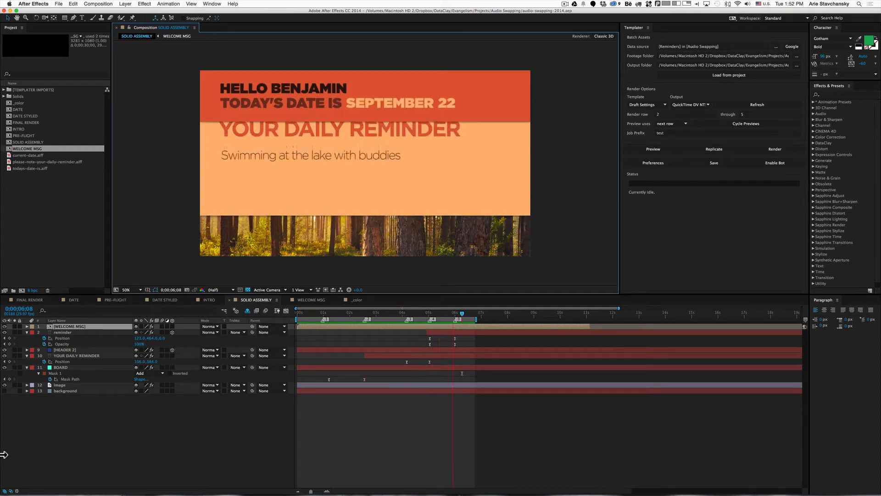
Run a Templater preview of the reminder using the final data row, row 10
click(327, 313)
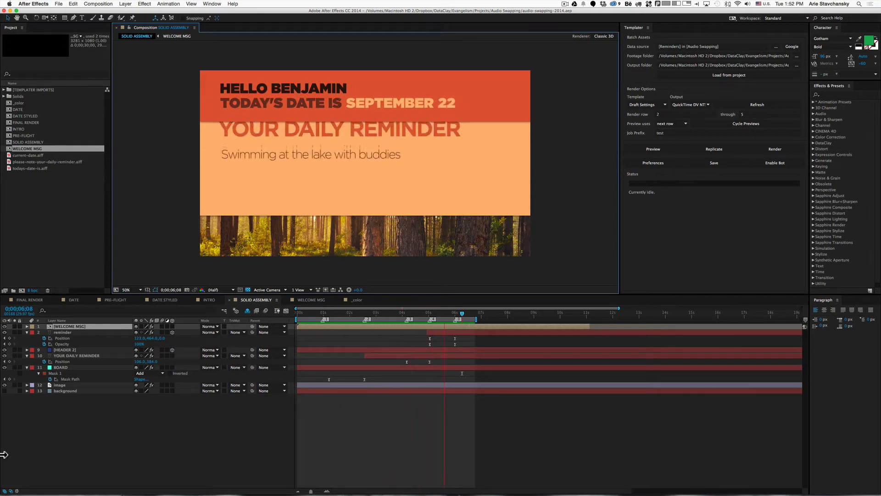
click(653, 149)
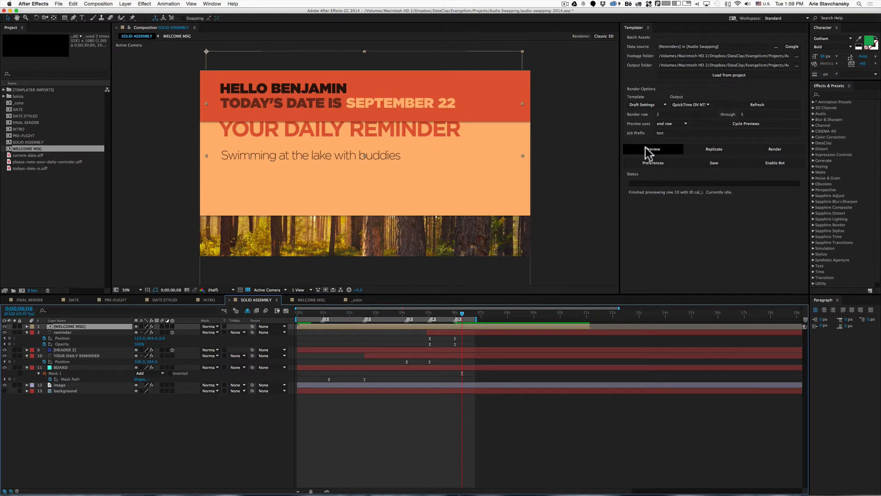
mouse_move(560, 169)
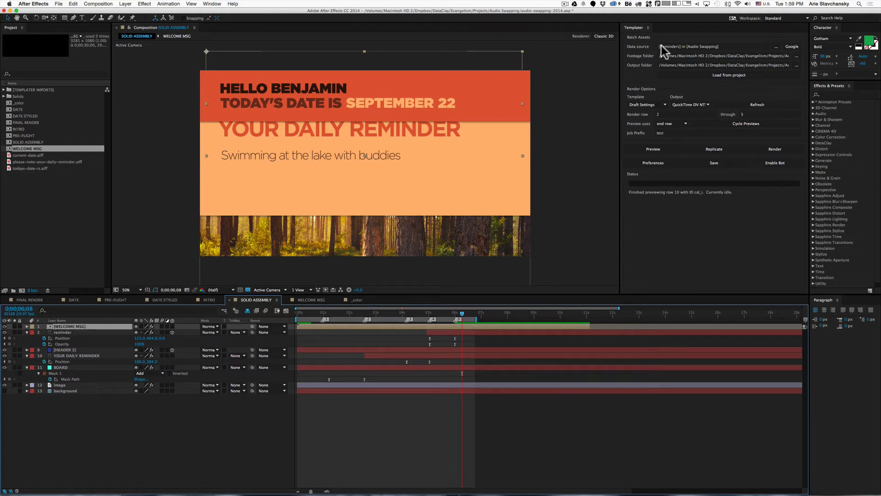
mouse_move(690, 53)
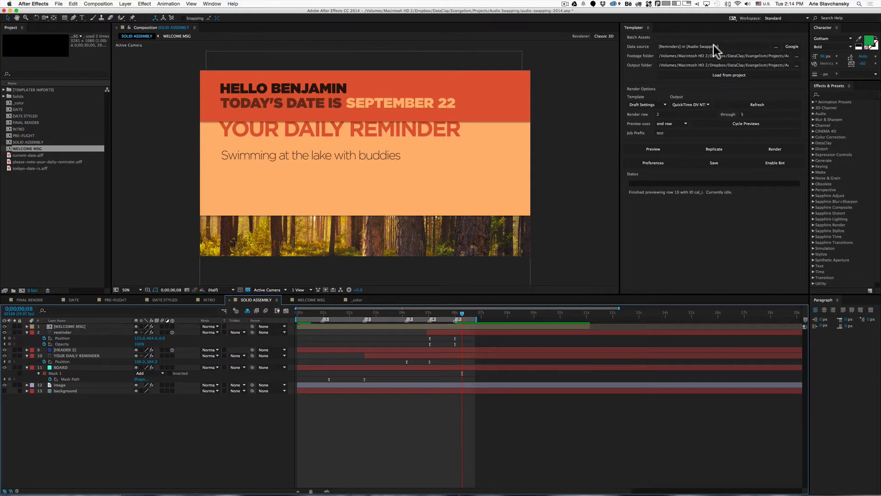
mouse_move(677, 123)
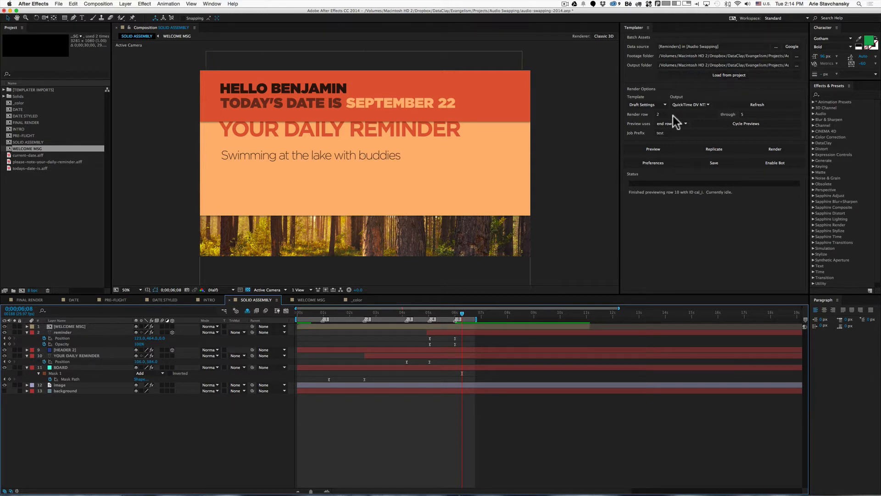
mouse_move(713, 122)
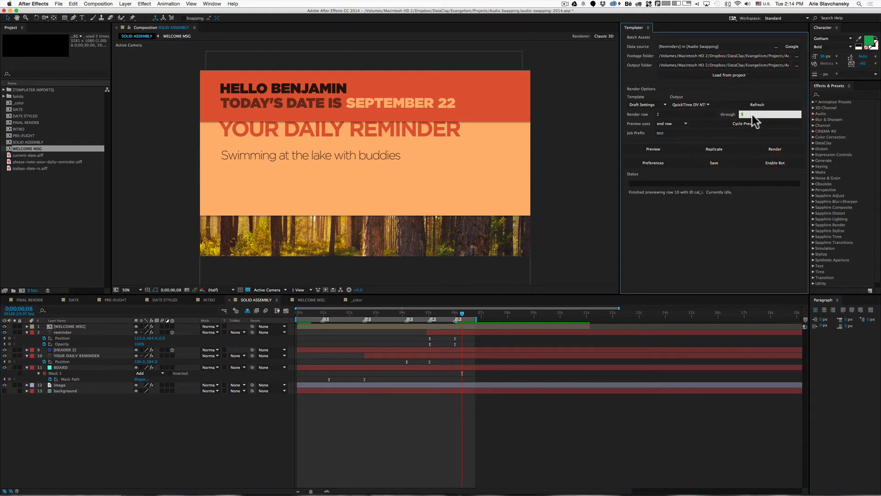
Set Templater's Preview uses option to 'next row'
click(666, 123)
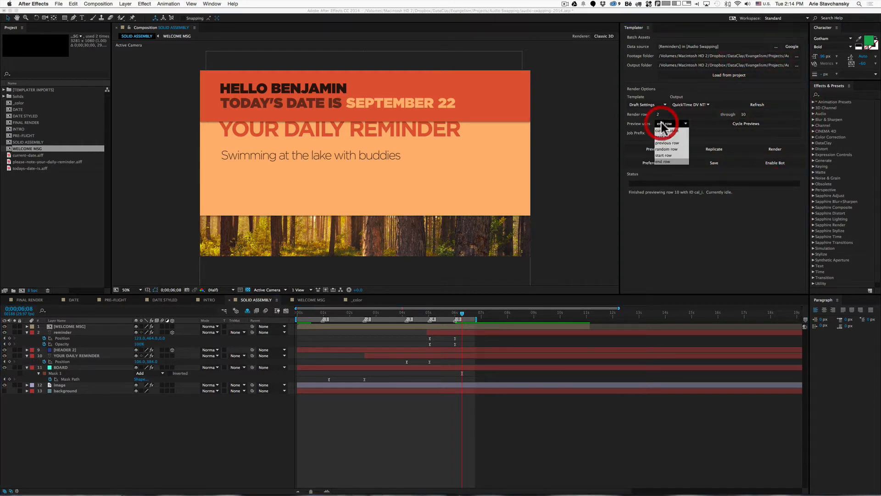
click(663, 124)
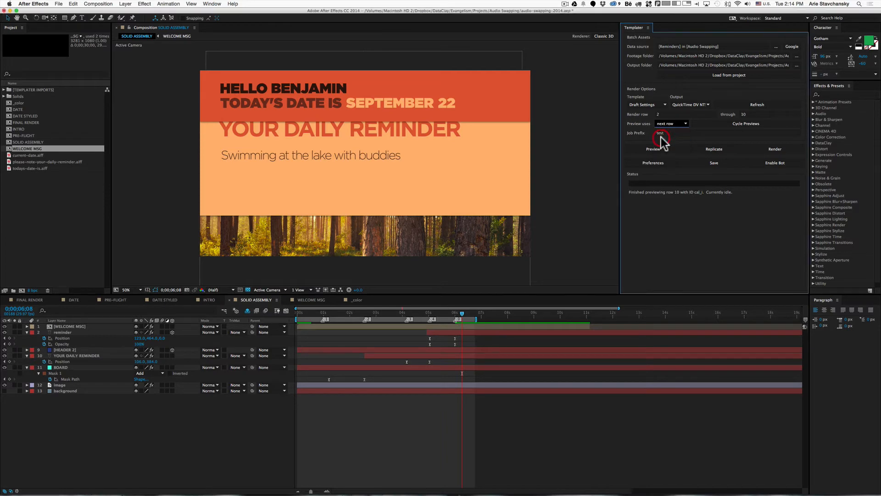
mouse_move(648, 130)
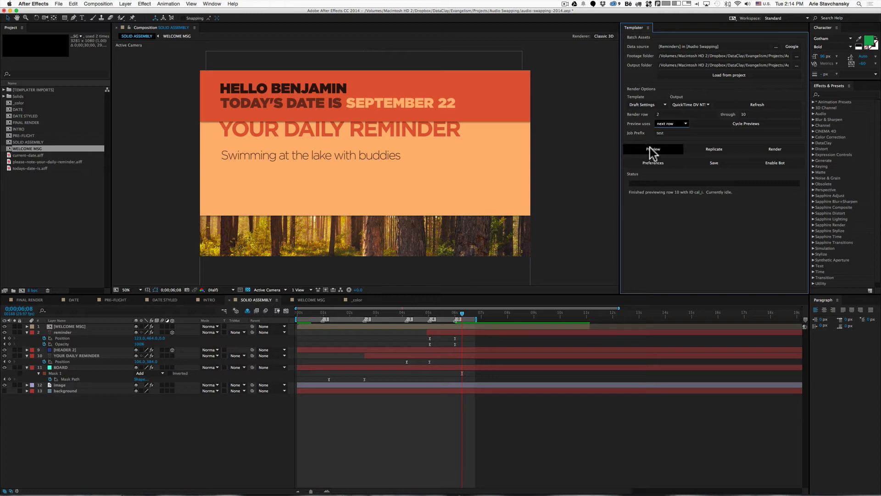
Preview data row 2, Samuel's January 15 science museum trip reminder
click(653, 149)
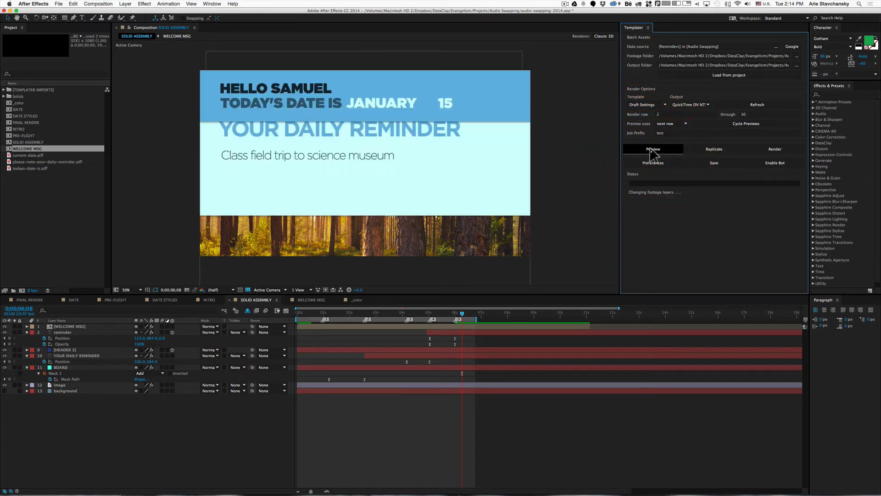
click(652, 149)
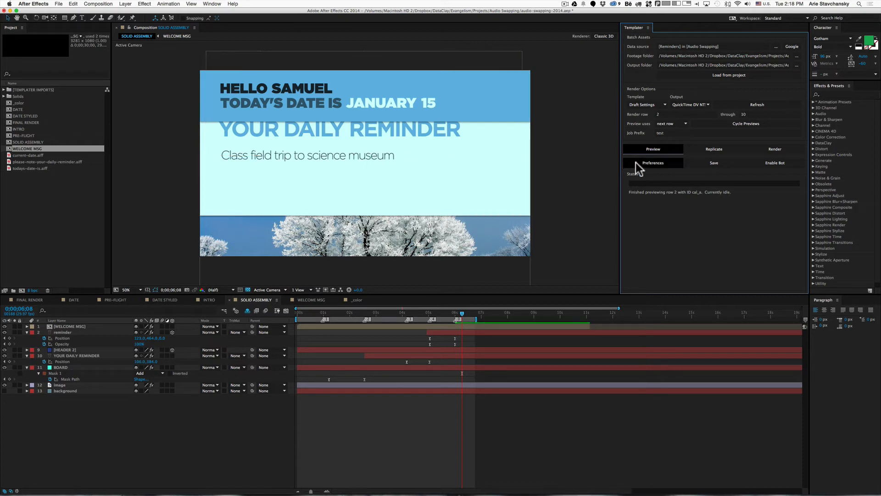
mouse_move(657, 150)
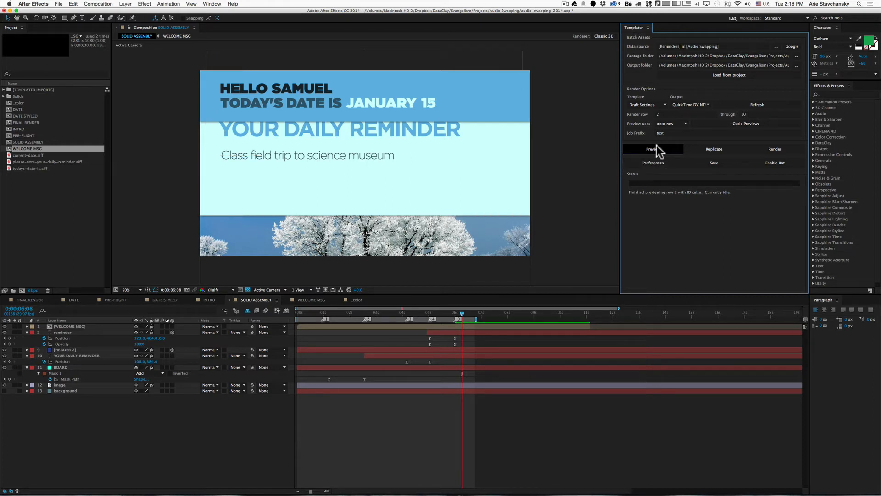
mouse_move(651, 150)
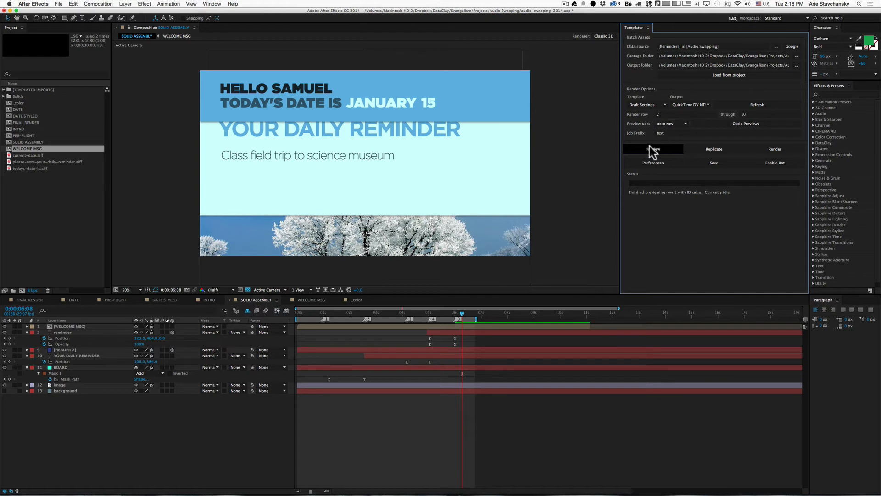
mouse_move(746, 123)
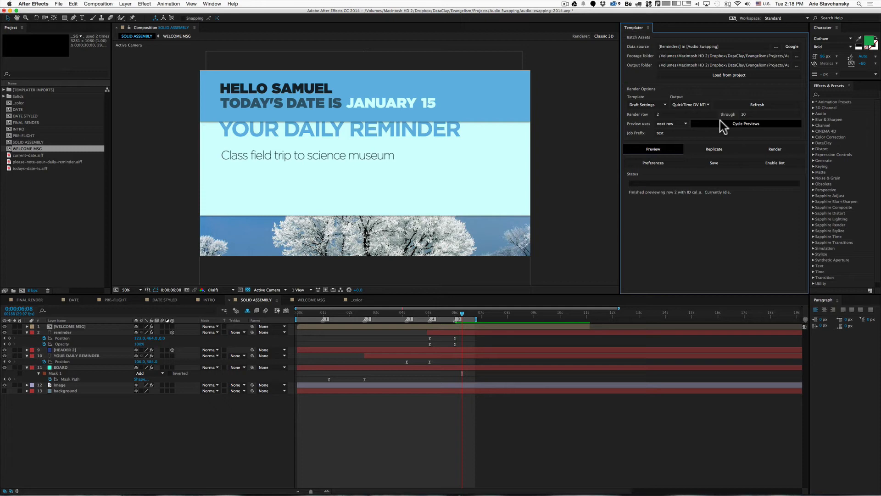
Cycle previews through the data rows, stopping at Liza's April 1 shoe shopping reminder
click(745, 123)
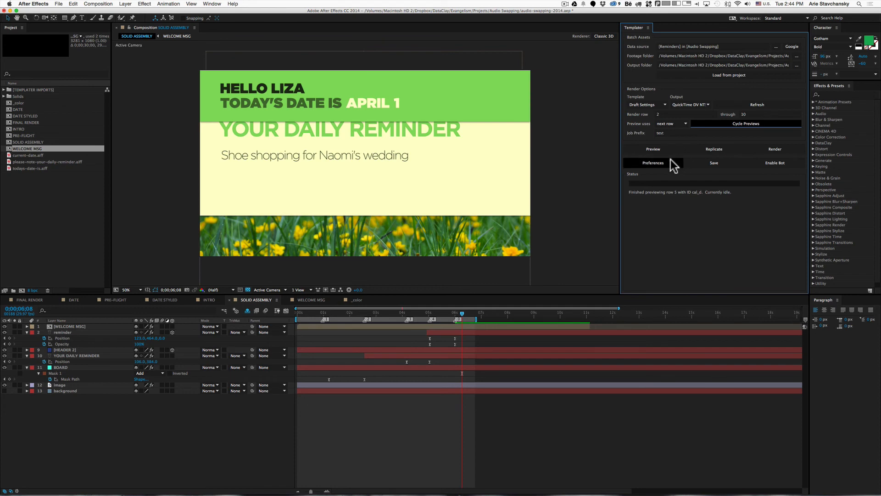
Open Templater preferences and edit the wait time between preview cycles
click(652, 162)
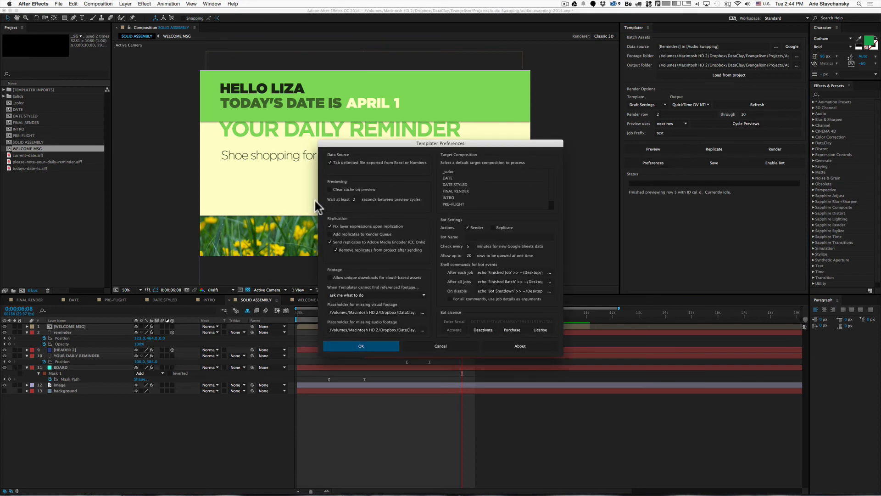
mouse_move(334, 207)
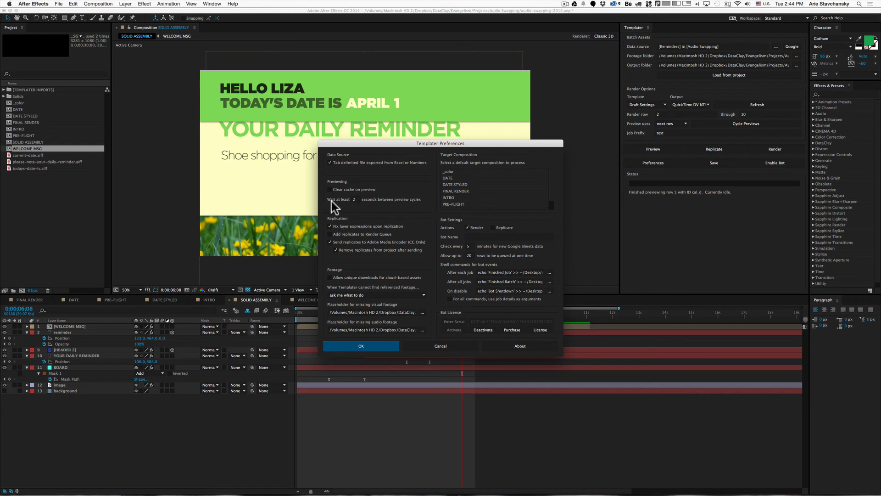
mouse_move(336, 207)
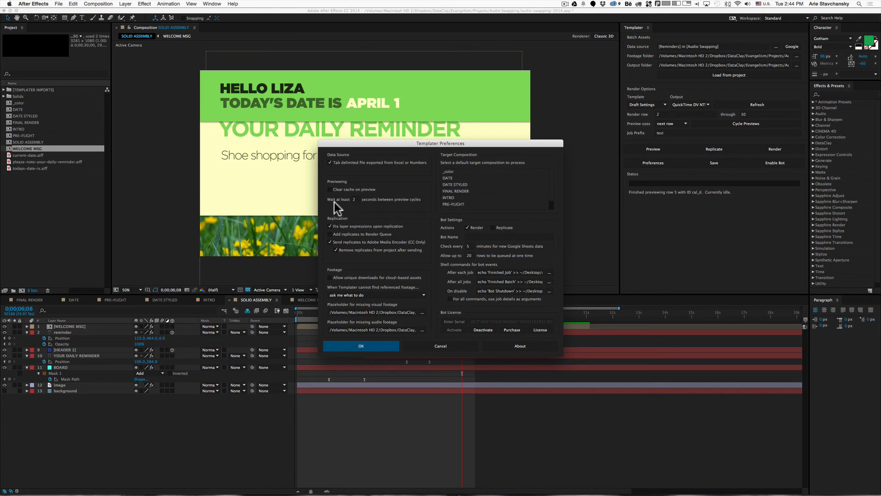
mouse_move(386, 206)
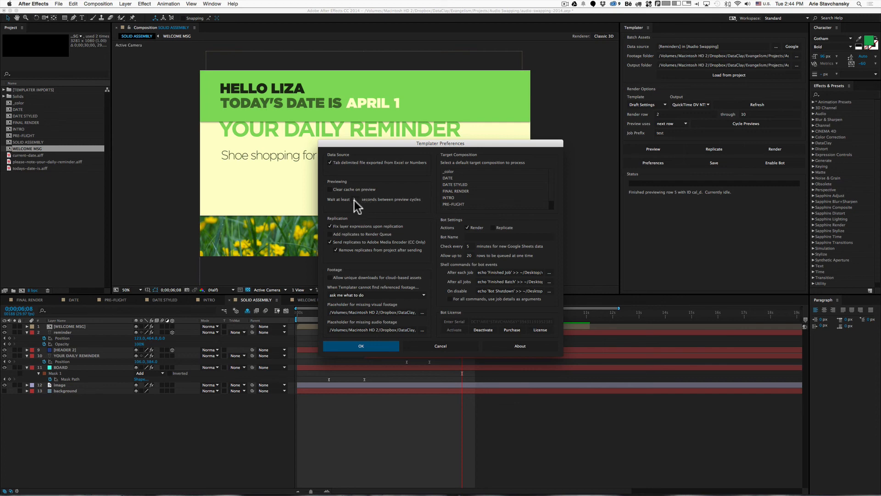
mouse_move(313, 107)
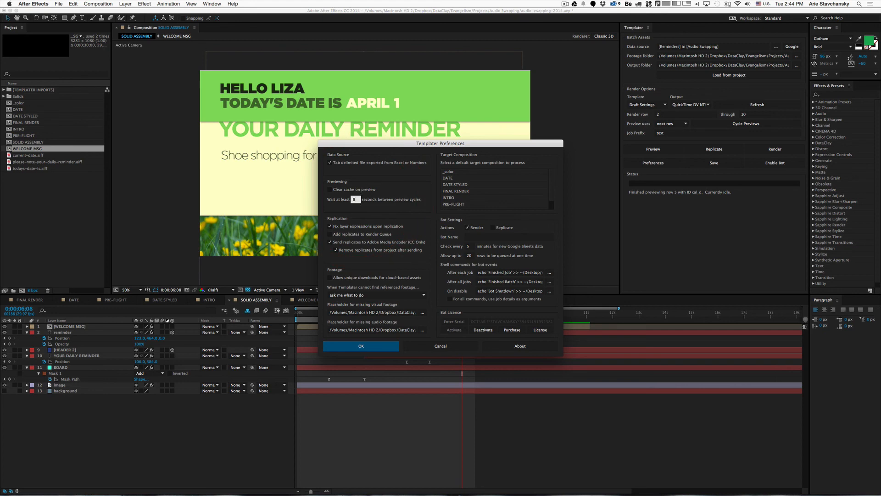
click(330, 189)
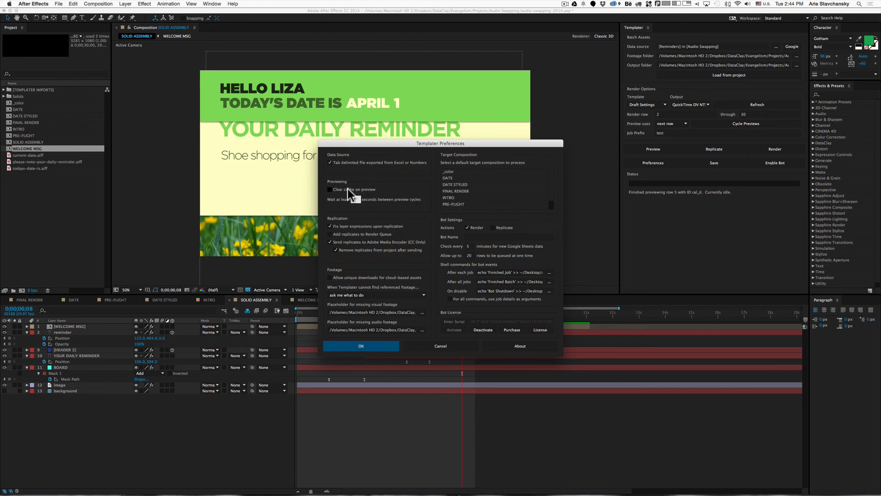